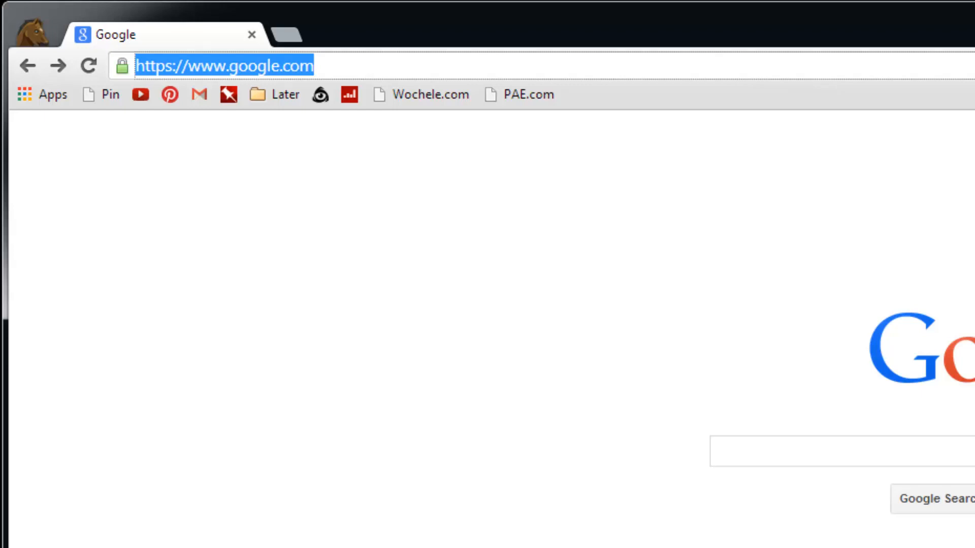
Search 7 * 8 * 8 to get Google's calculator result, 448.
type("7")
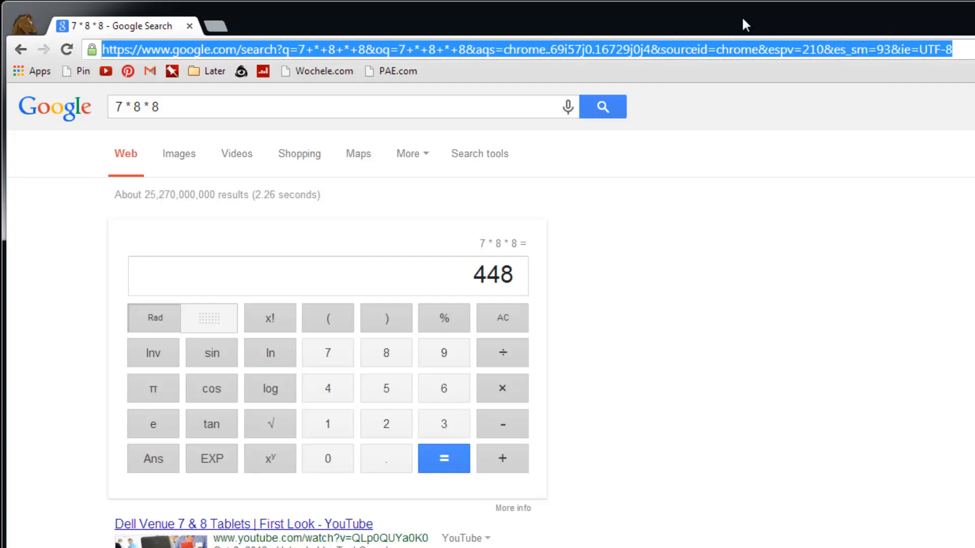
Search 'gallons in a cubic foot' (7.48052 US gallons) and open the converter's Volume category menu.
type("gallons in")
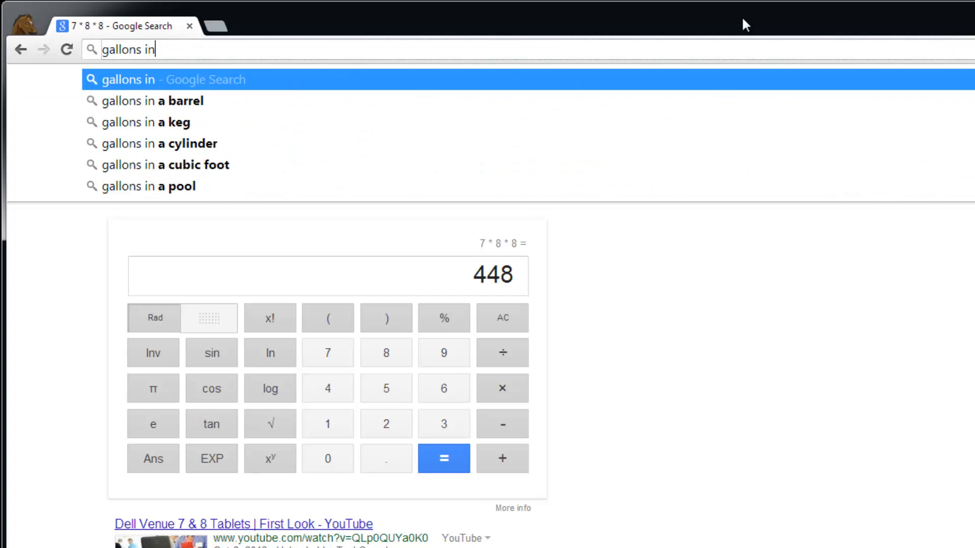
left_click(152, 143)
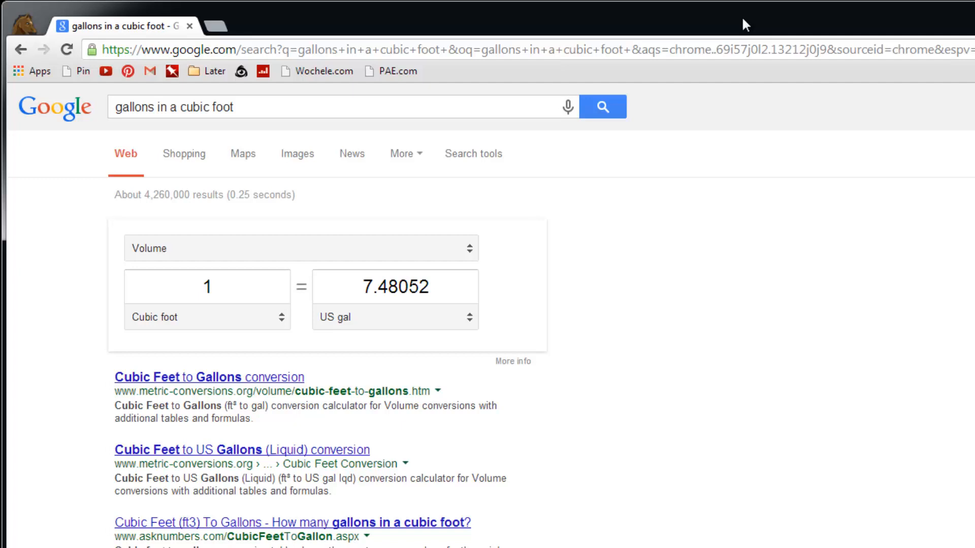
left_click(300, 249)
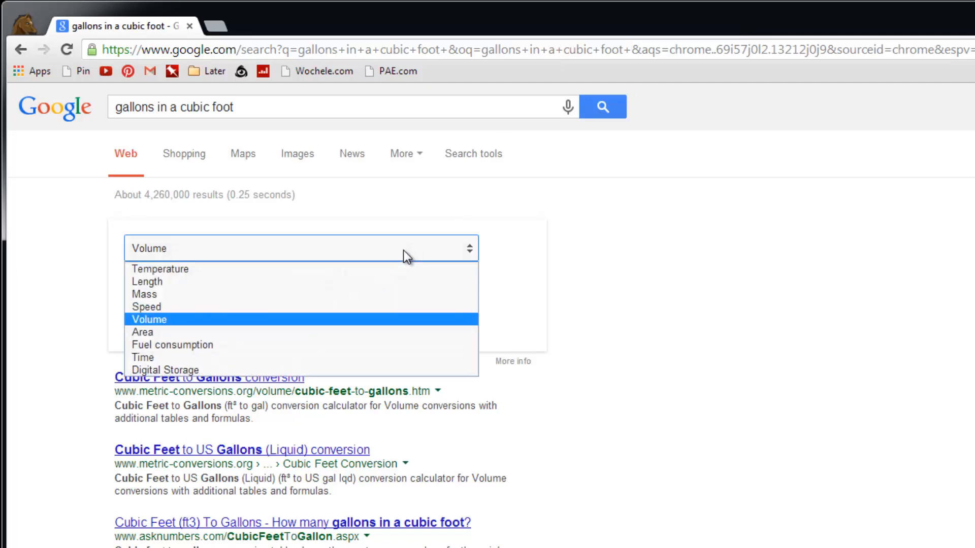
mouse_move(368, 368)
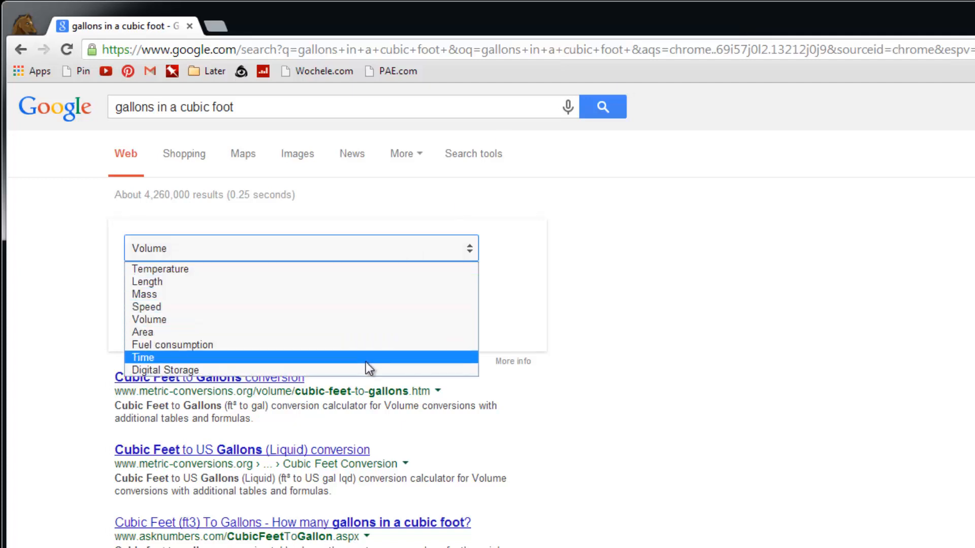